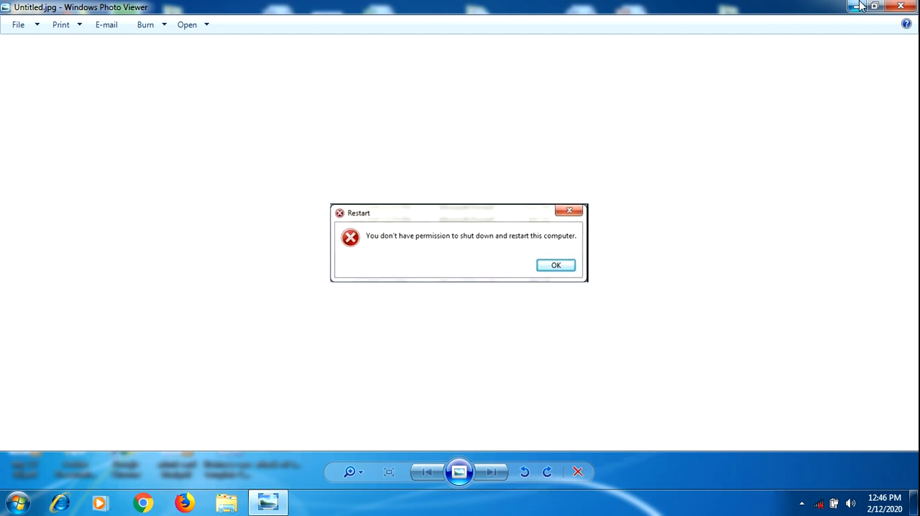
Dismiss the restart-permission error and return to the desktop with the Start menu
right_click(489, 331)
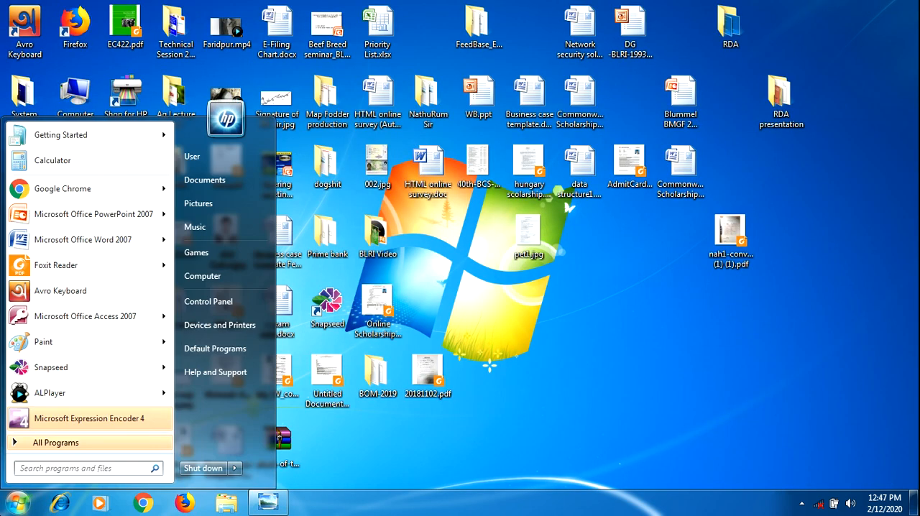
Launch gpedit.msc from the Run dialog to open Local Group Policy Editor
text(run)
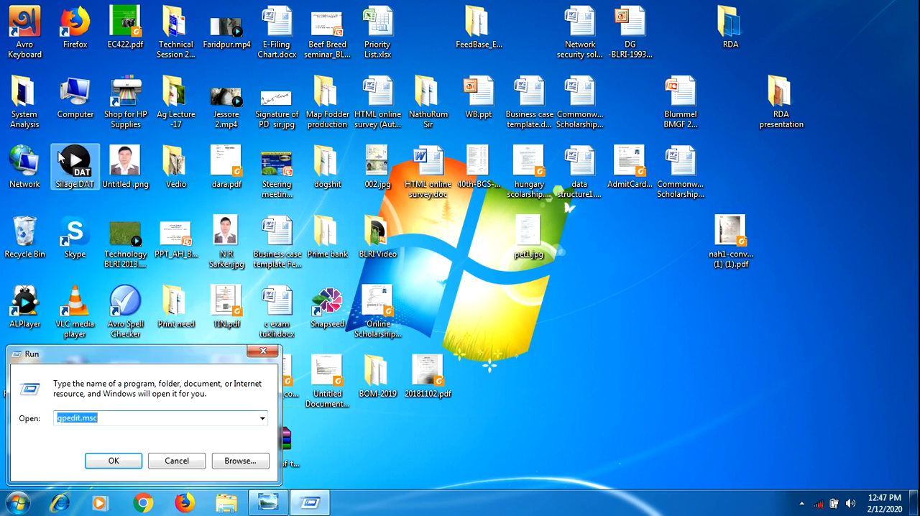
click(119, 419)
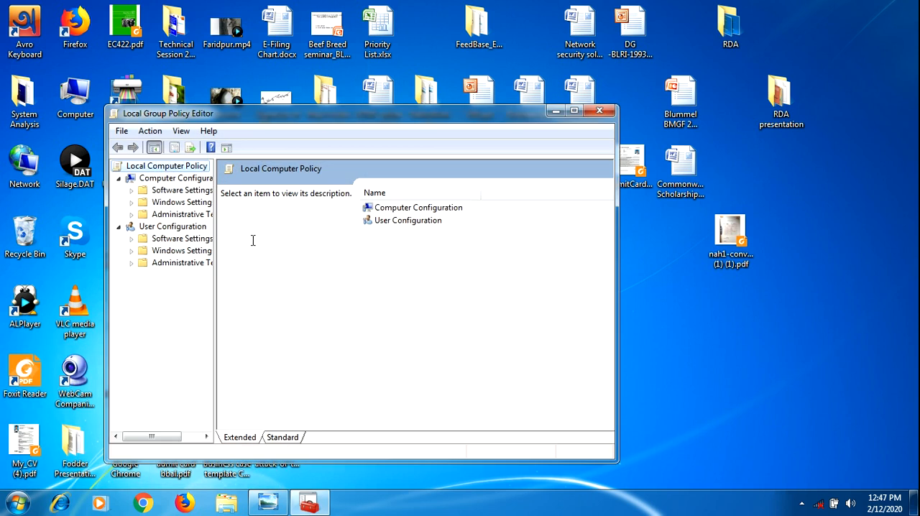
mouse_move(457, 122)
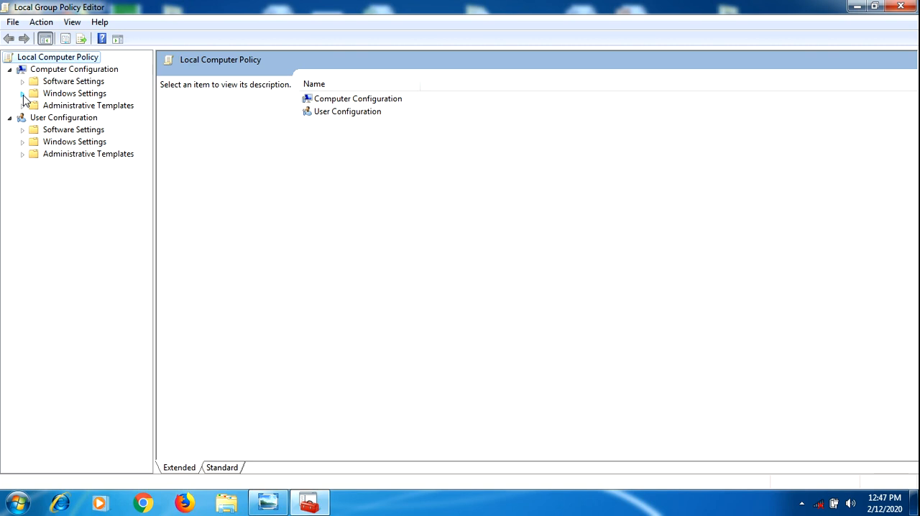
Expand Windows Settings > Security Settings > Local Policies in the policy tree
click(23, 92)
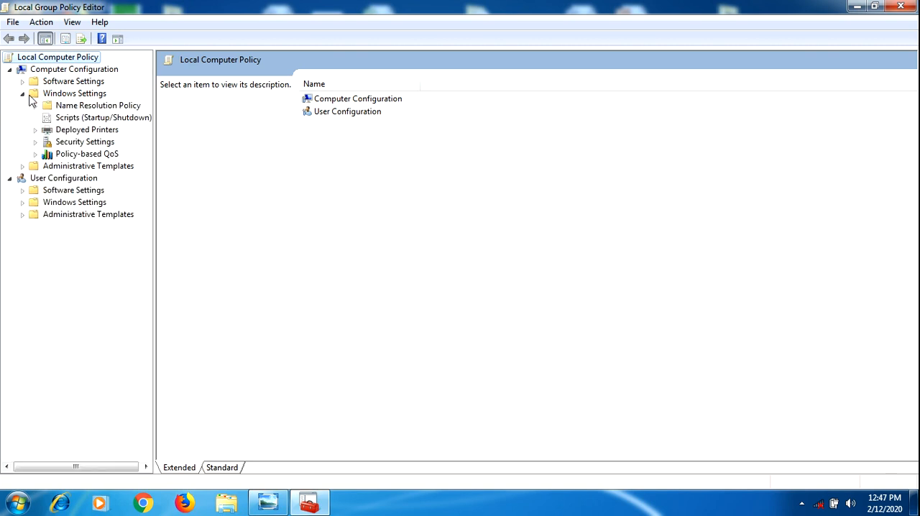
mouse_move(112, 184)
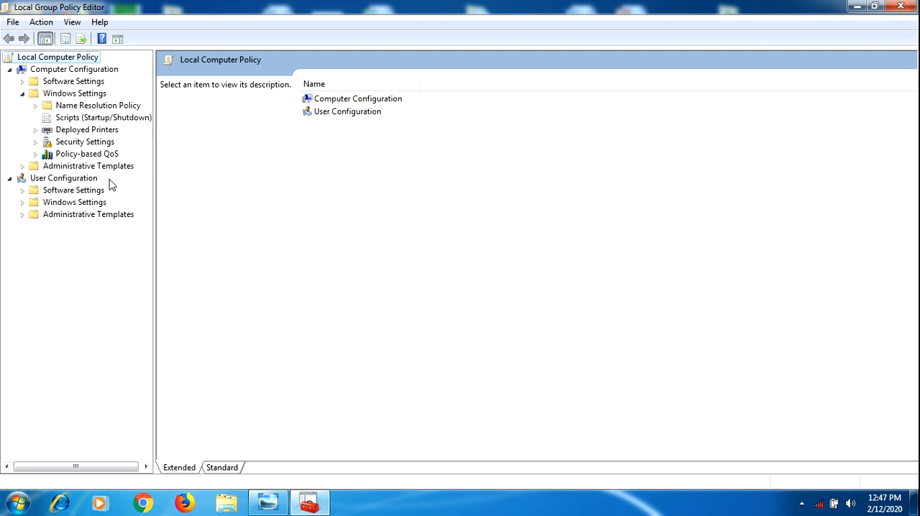
mouse_move(100, 166)
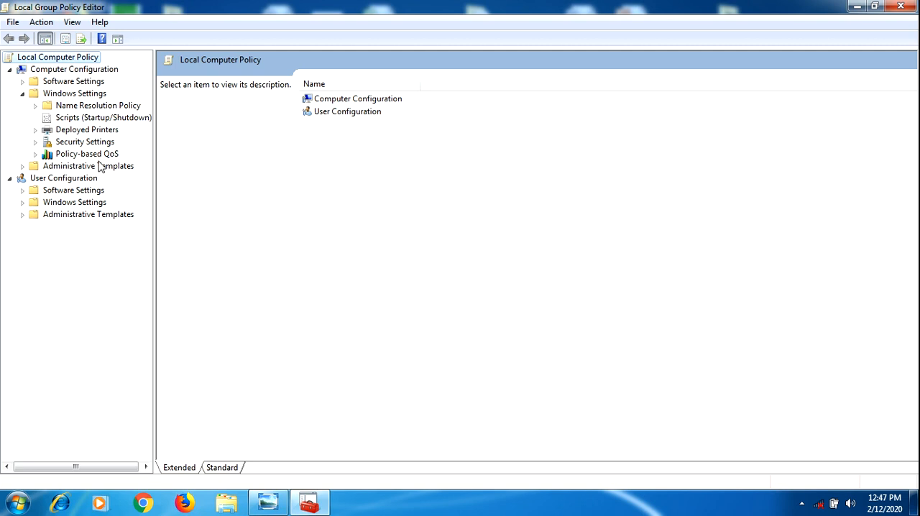
mouse_move(51, 148)
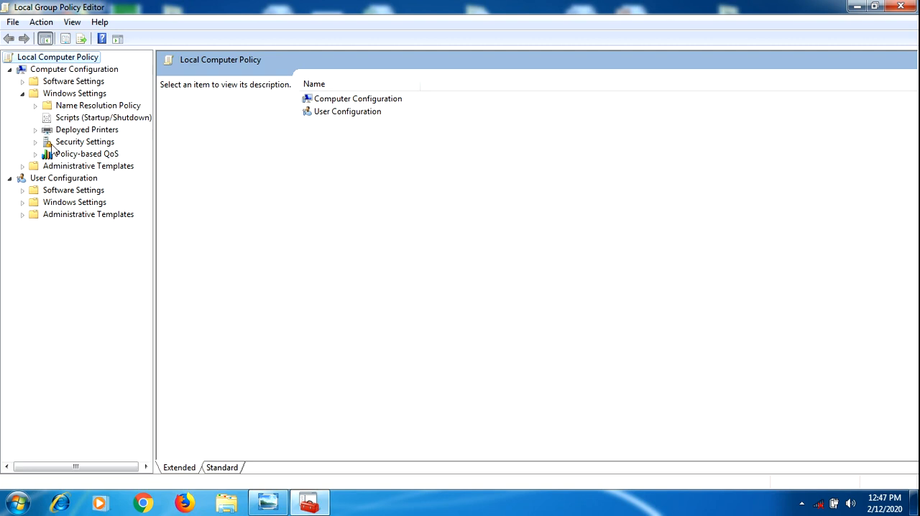
click(35, 142)
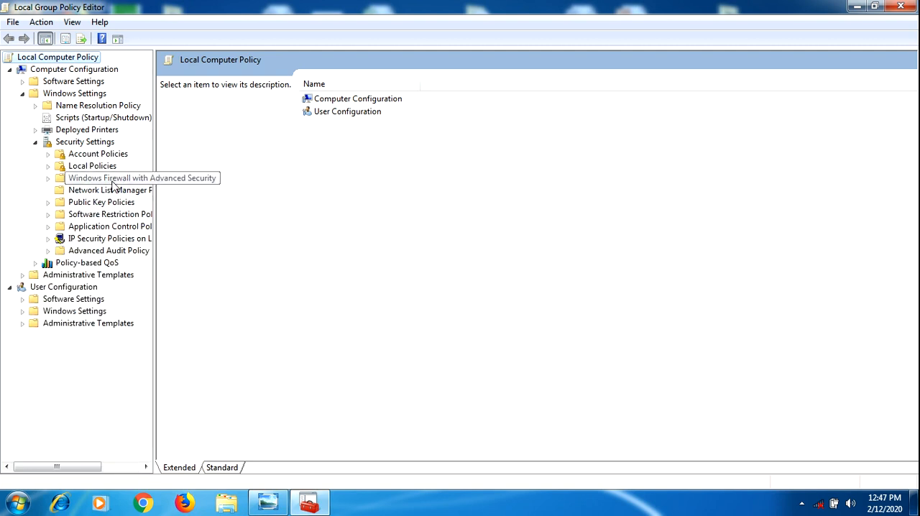
mouse_move(132, 245)
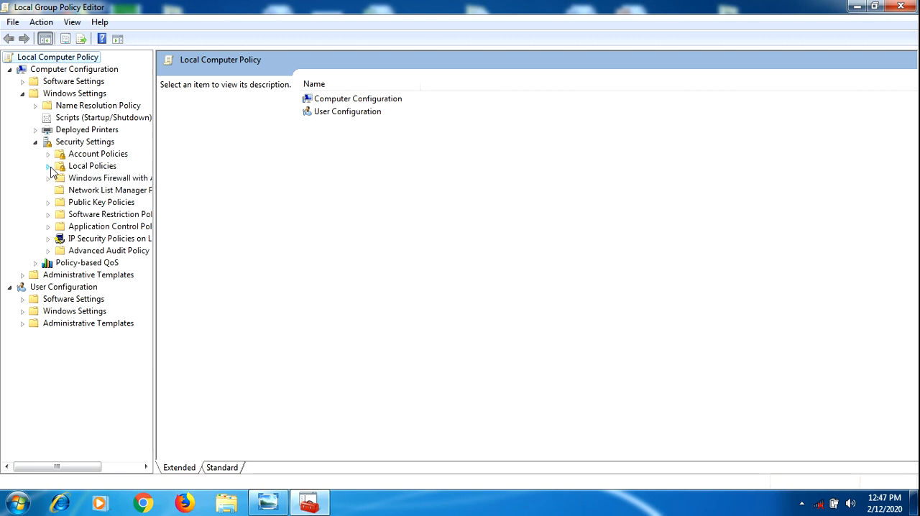
click(47, 167)
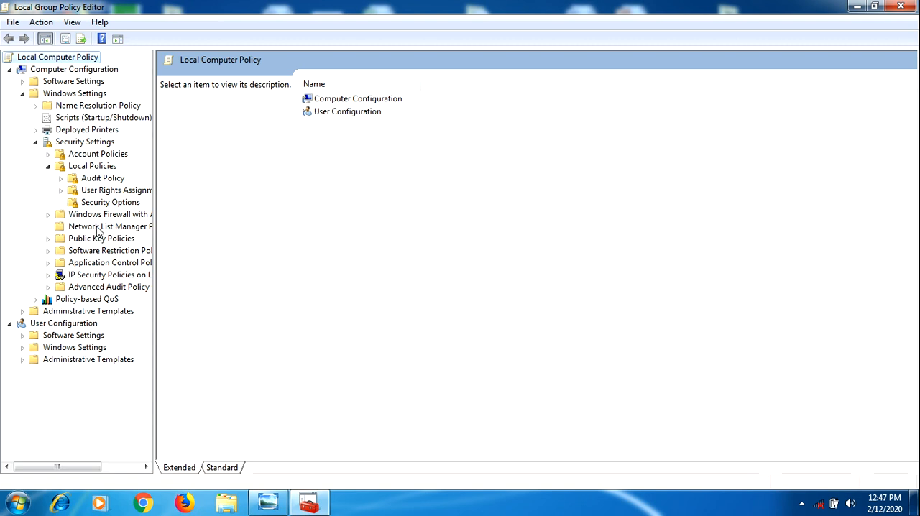
Show Security Options and bring up the context menu for the Admin Approval Mode policy
click(109, 201)
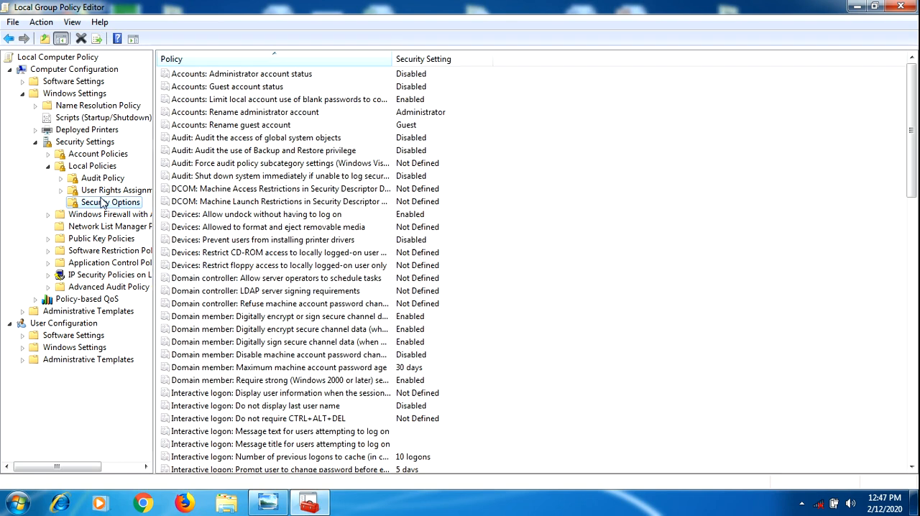
mouse_move(622, 156)
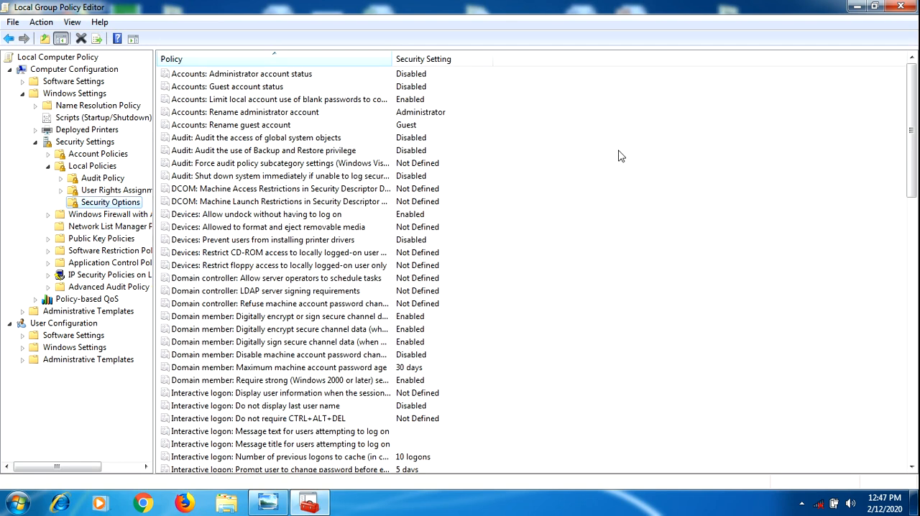
mouse_move(831, 140)
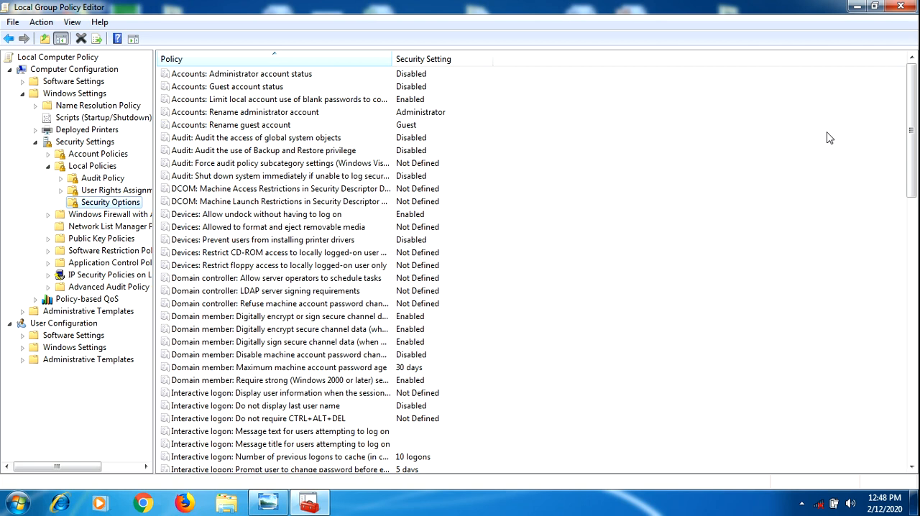
mouse_move(423, 247)
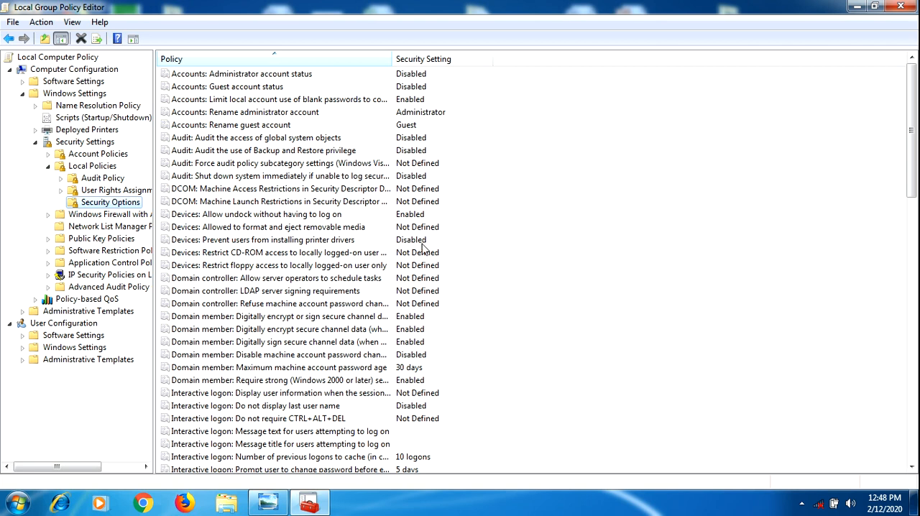
click(281, 291)
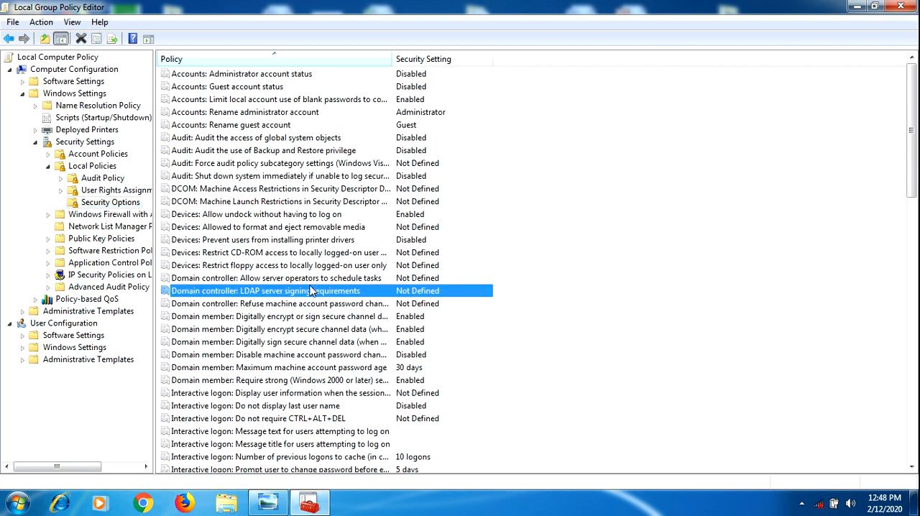
scroll(down, 3)
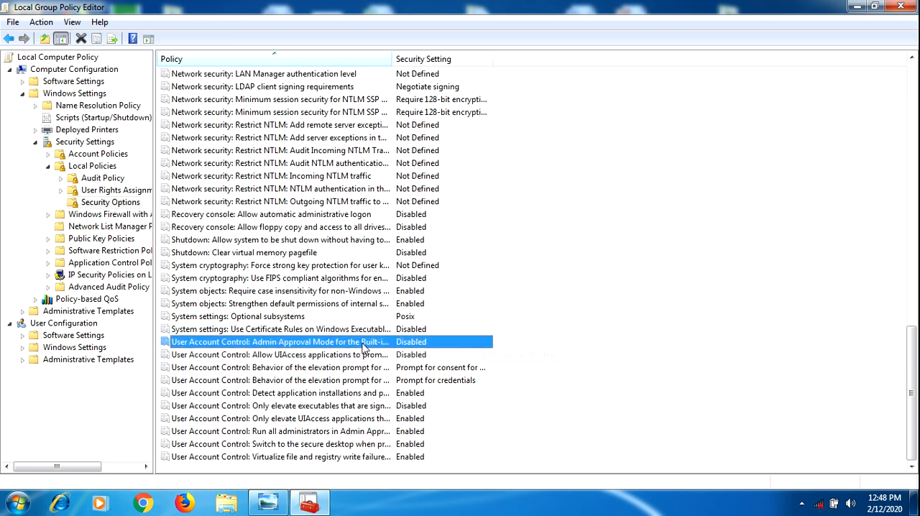
mouse_move(374, 405)
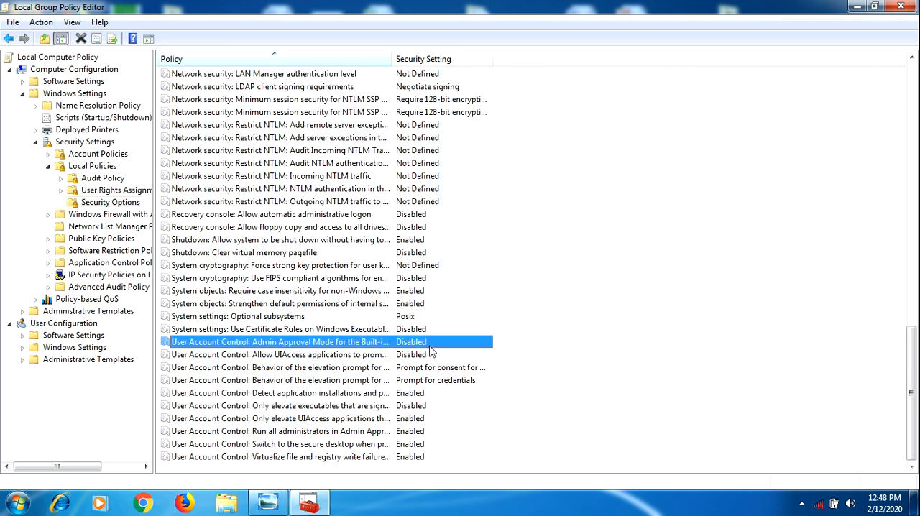
right_click(279, 342)
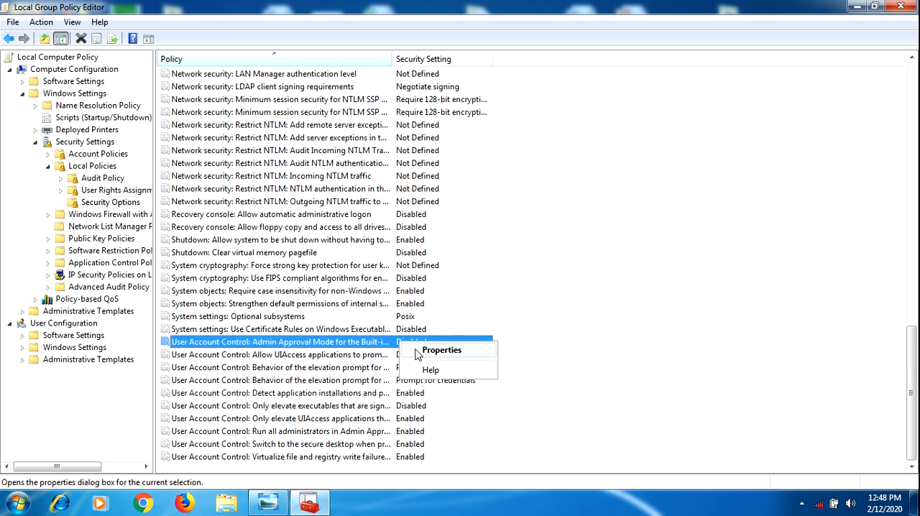
In the Admin Approval Mode properties, toggle Enabled then Disabled and close the dialog
click(441, 351)
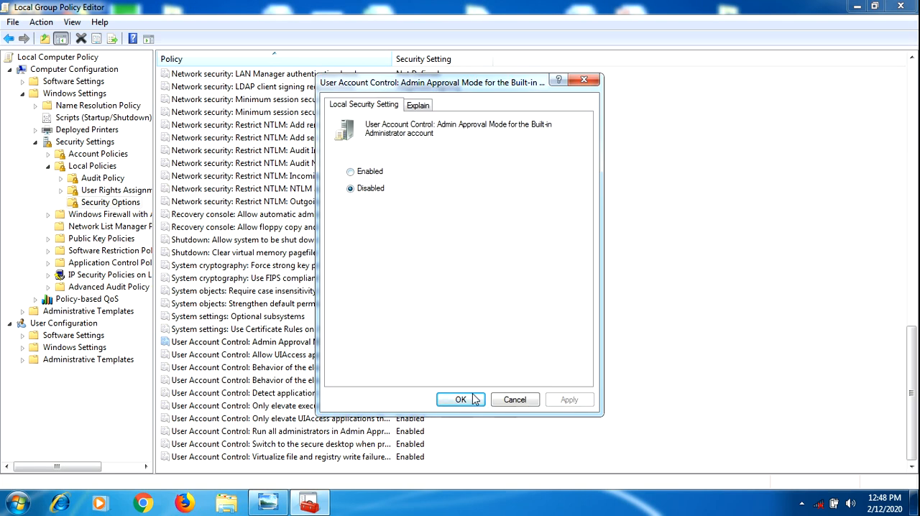
click(351, 172)
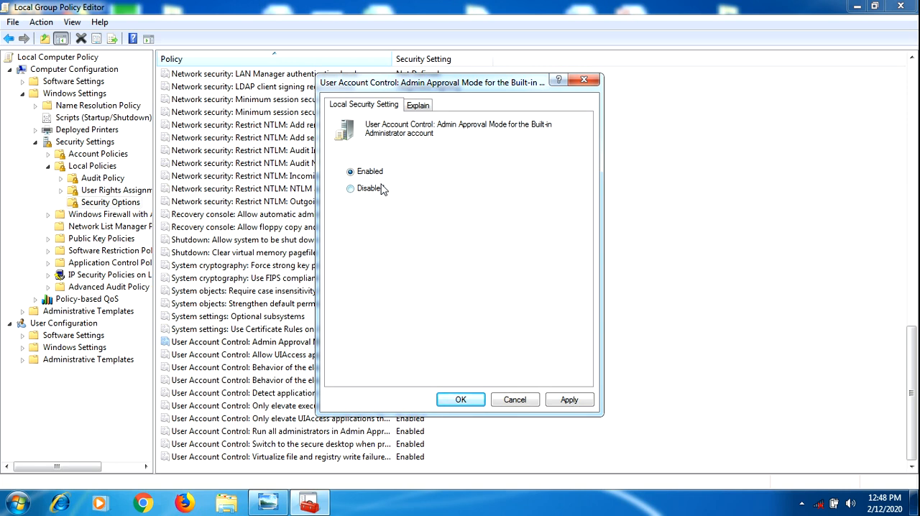
click(351, 187)
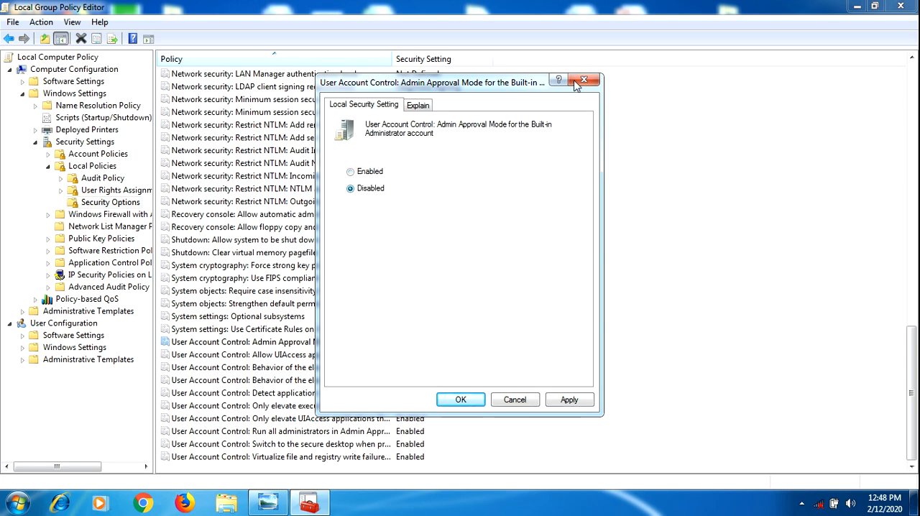
click(460, 399)
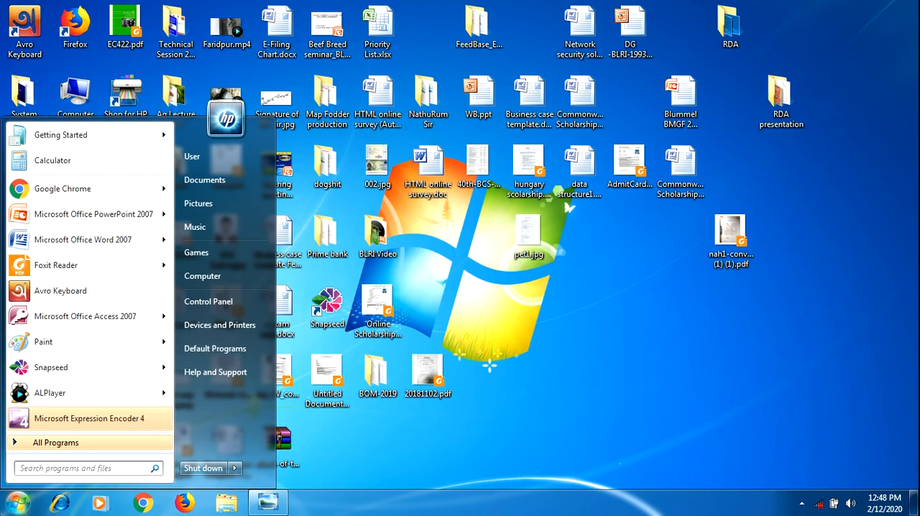
Enter gpupdate/force in the Run dialog, then dismiss it
text(run)
text(gpuupda)
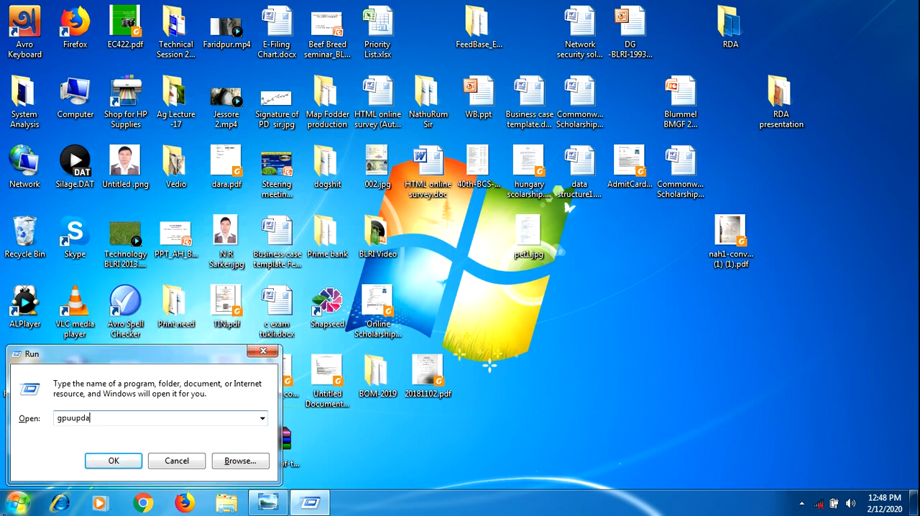
text(te/)
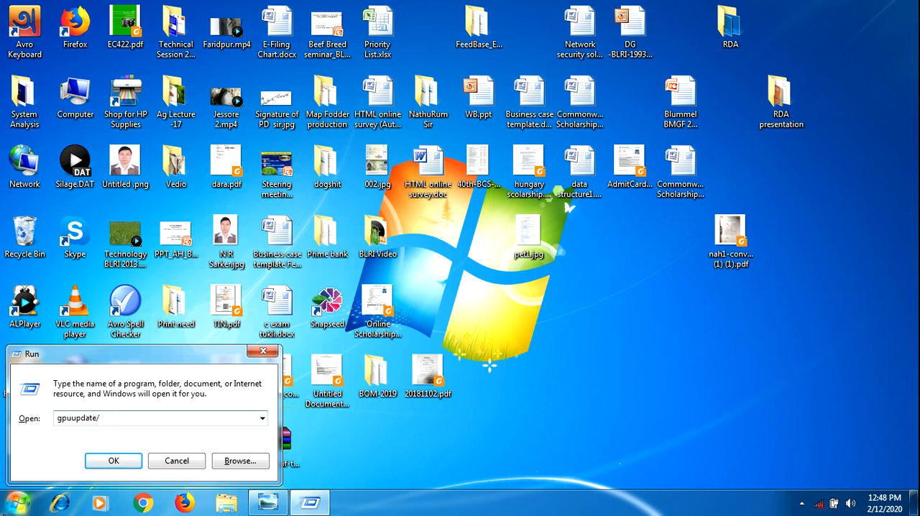
text(fo)
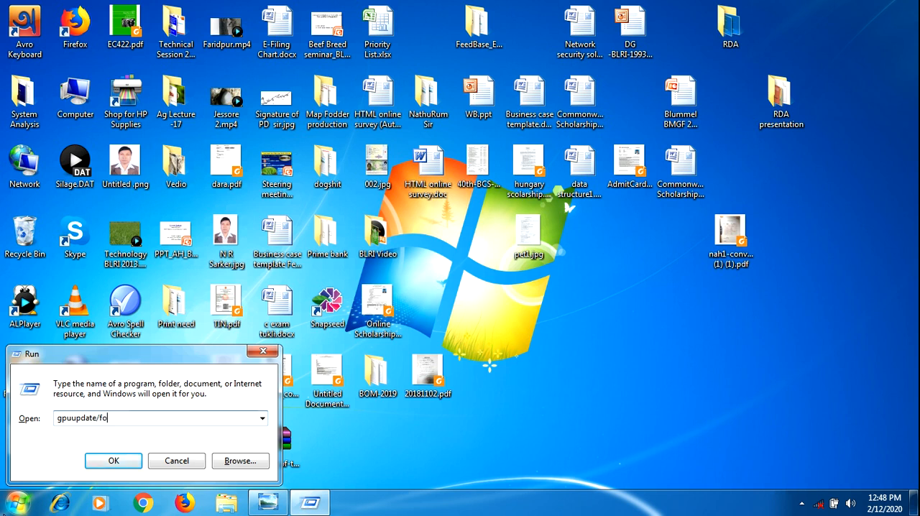
text(rce)
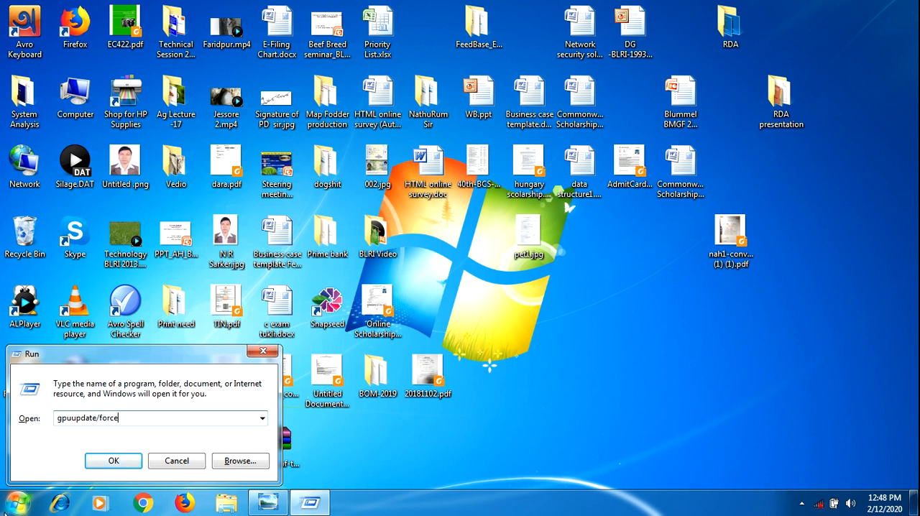
mouse_move(99, 351)
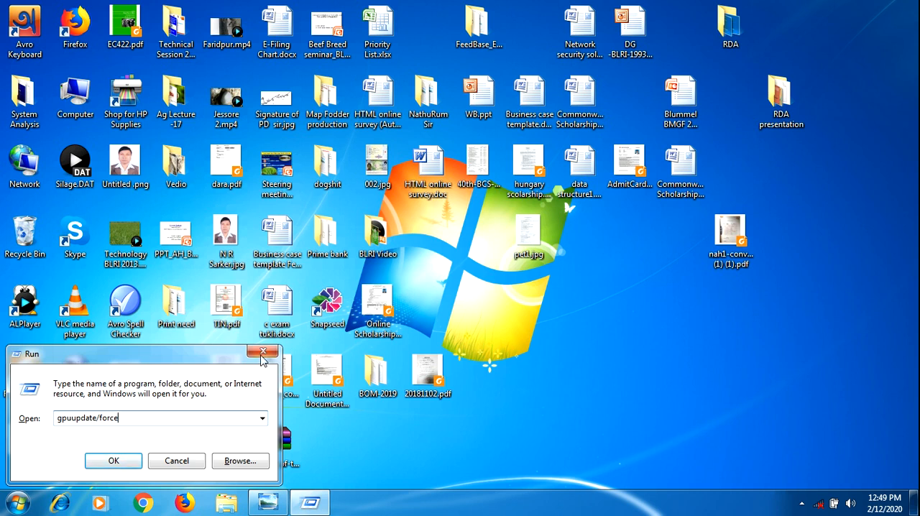
click(262, 353)
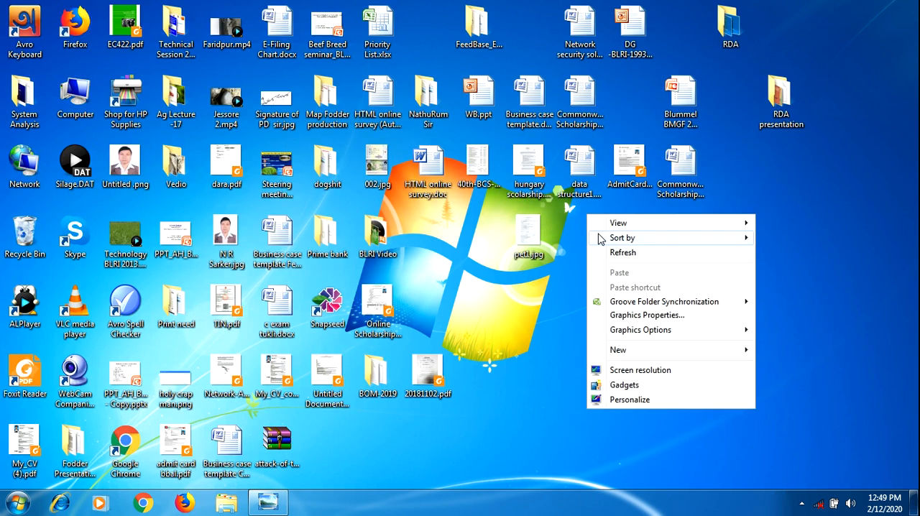
click(623, 253)
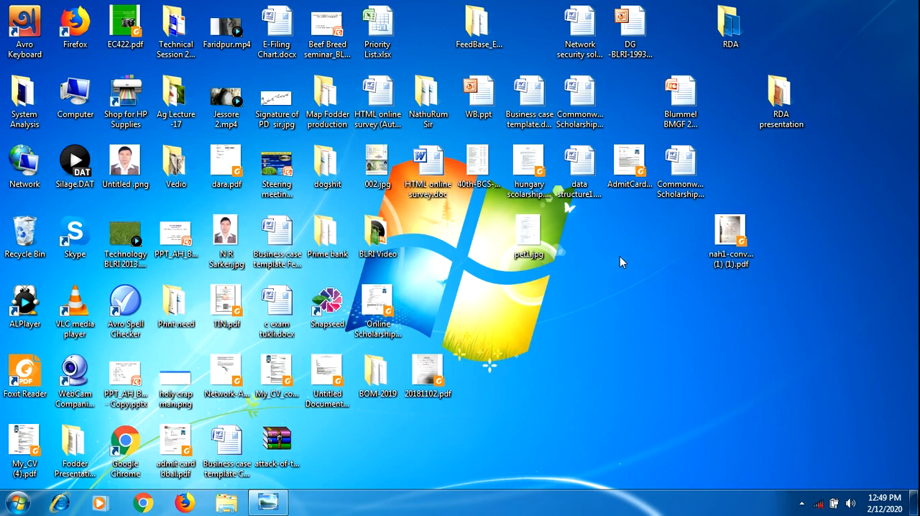
mouse_move(622, 262)
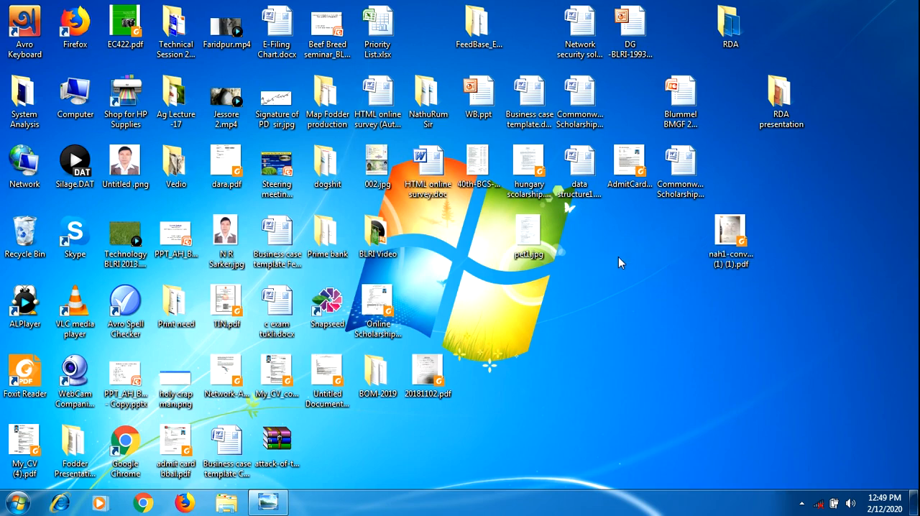